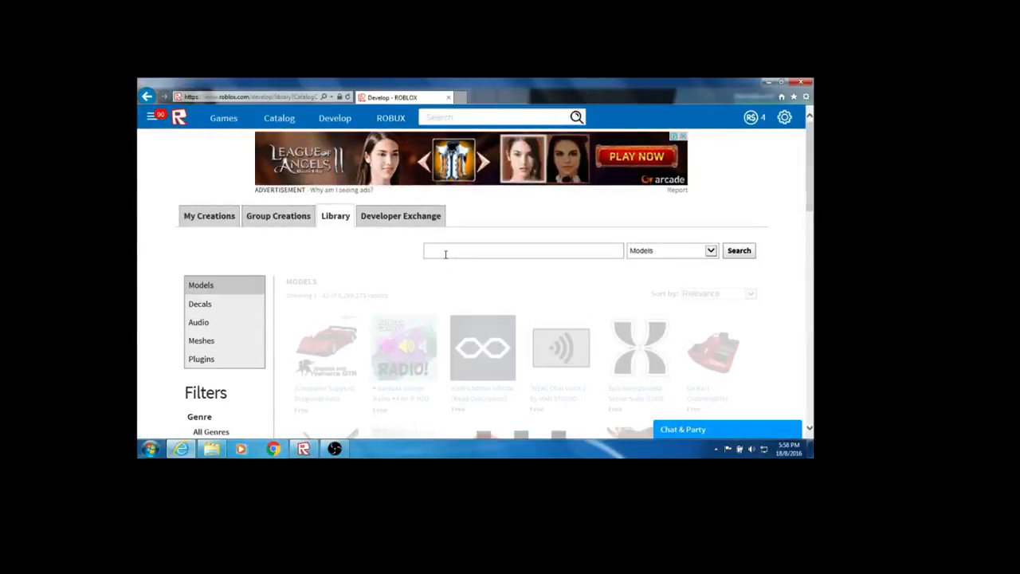
Search the Decals category of the Library for "MEN ONLY".
click(198, 322)
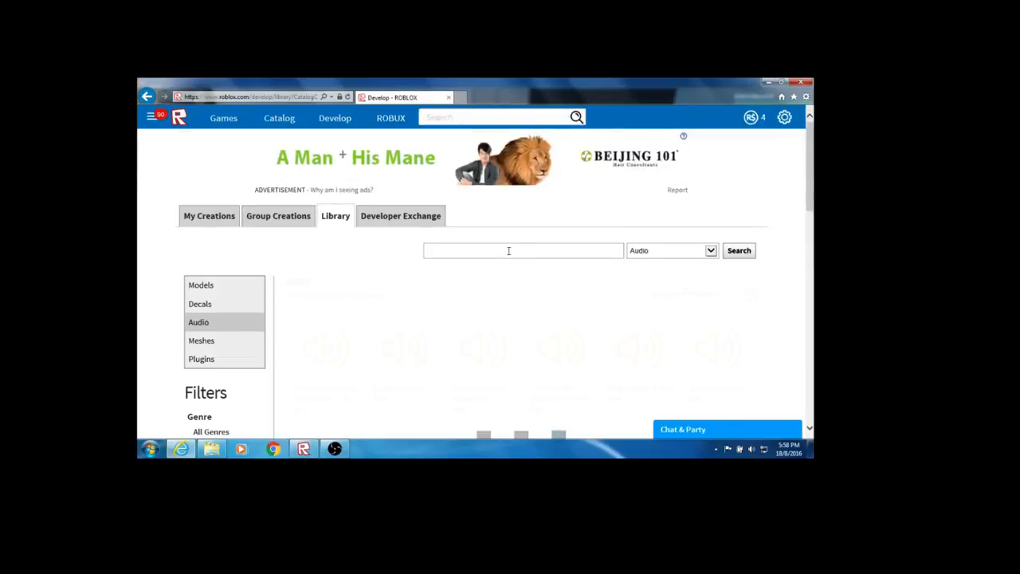
click(199, 303)
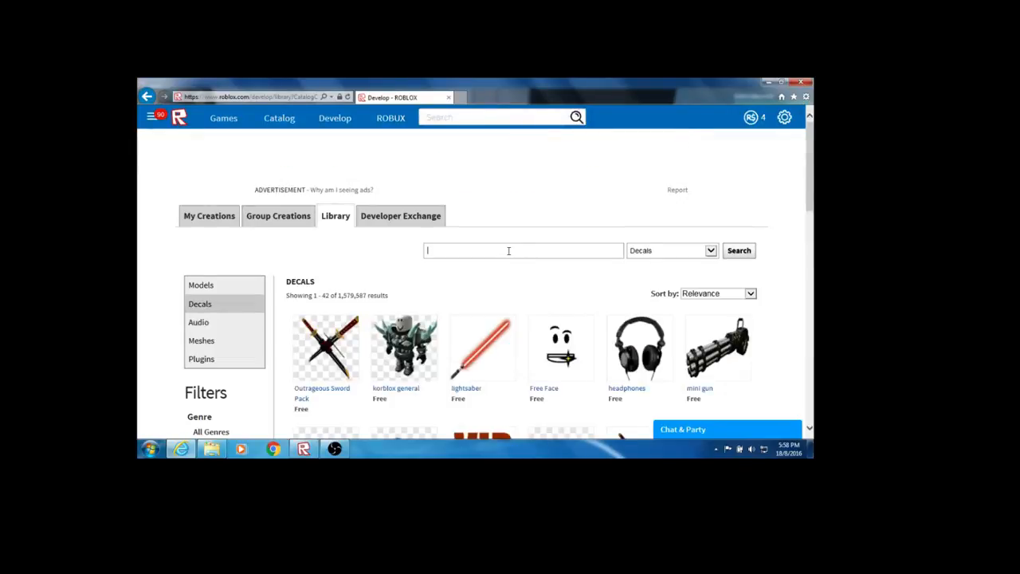
text(MEN ONLY)
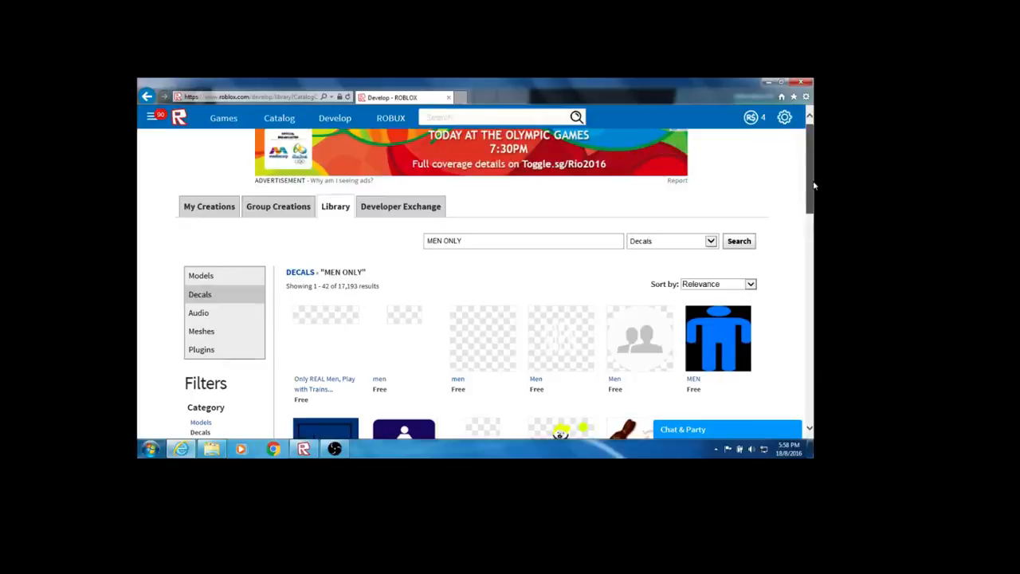
scroll(down, 3)
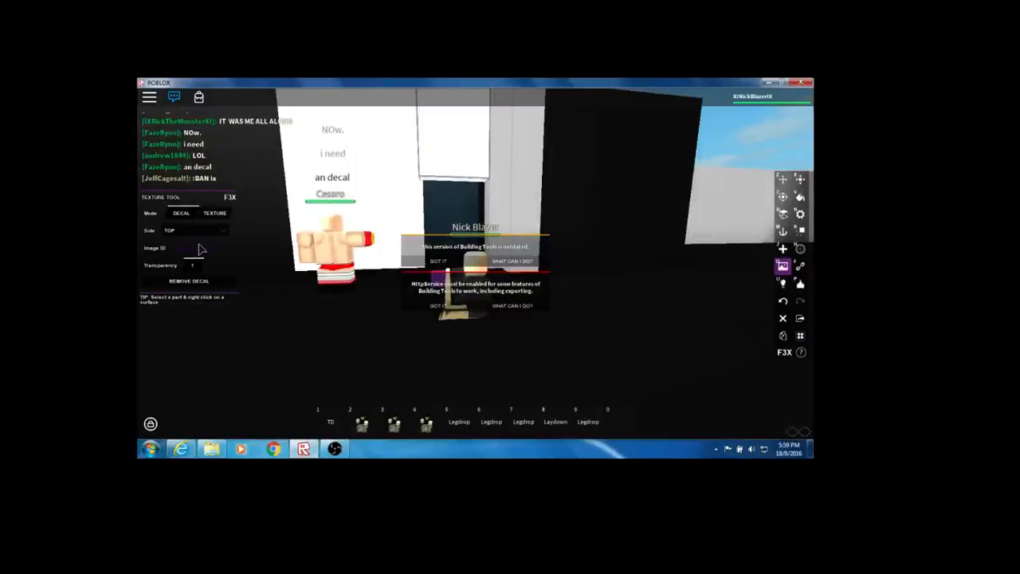
Add decal 127312894 to the part's top face with the Texture Tool.
text(127312894)
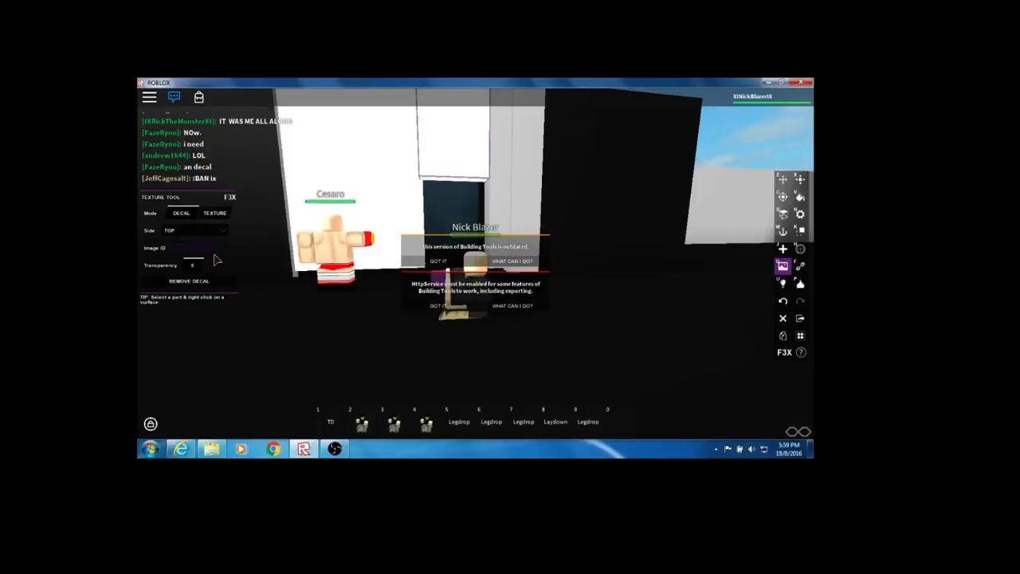
text(127312894)
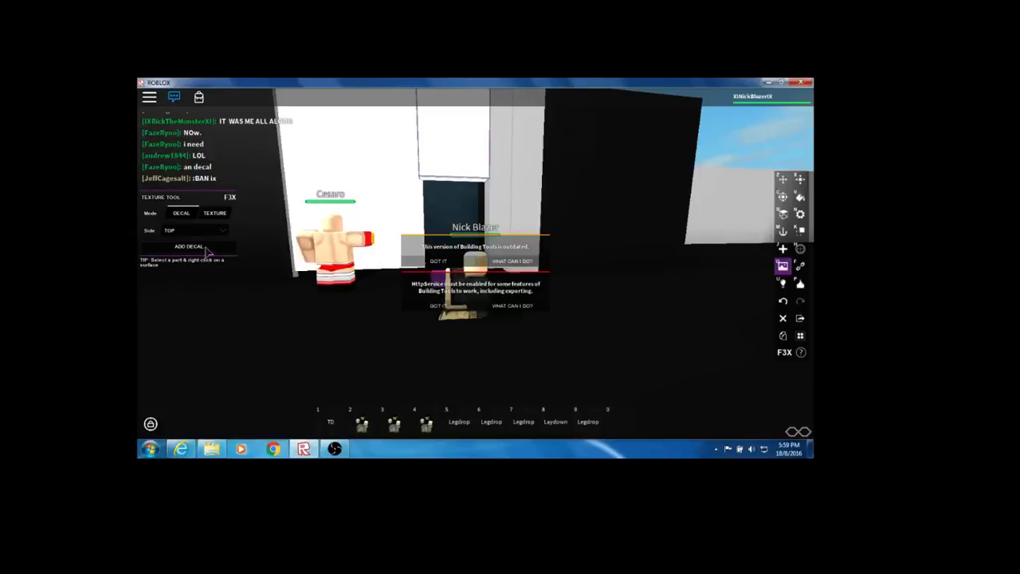
click(189, 245)
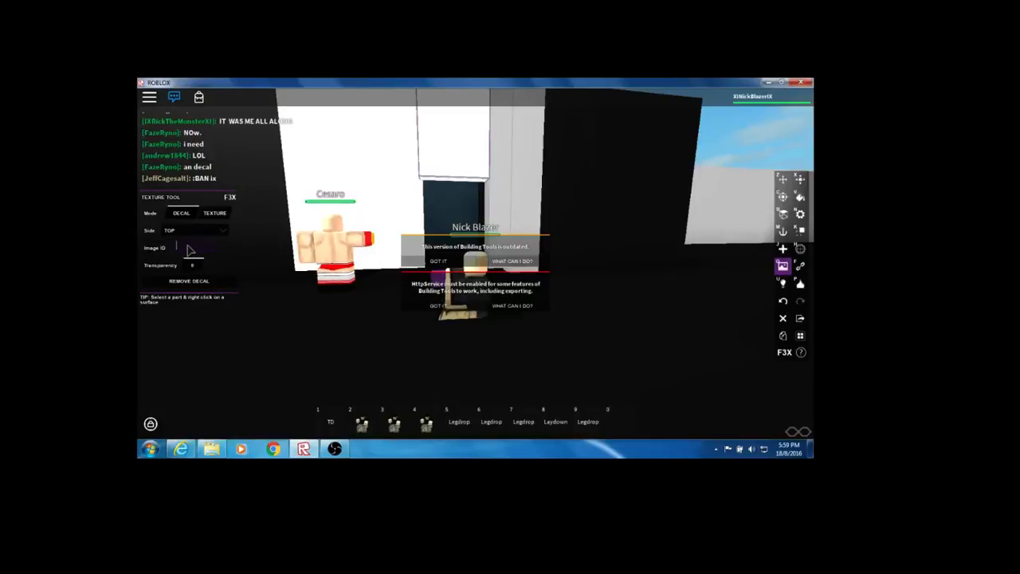
text(127312894)
text(BYE YOUTUBE)
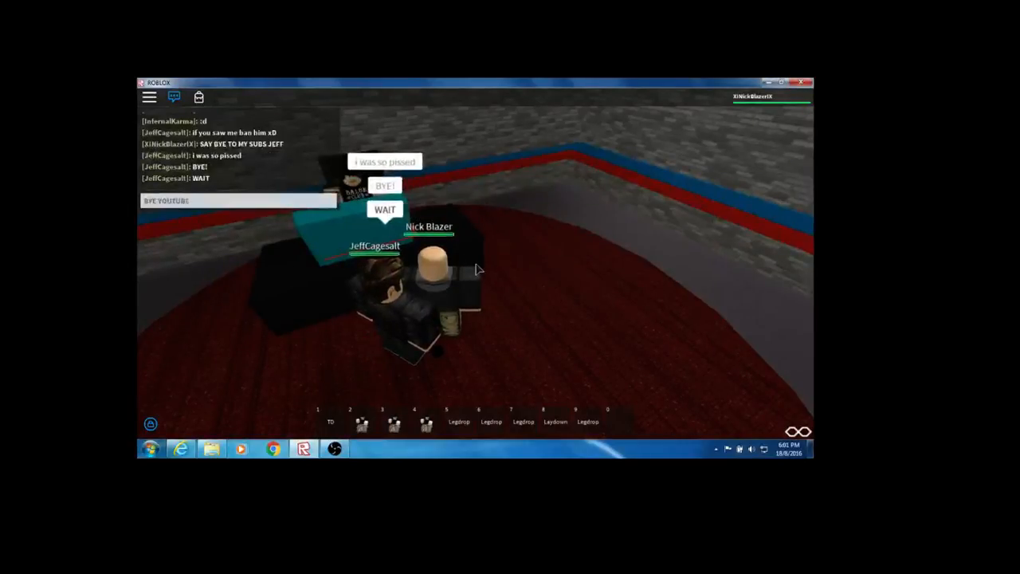
Write a farewell message to YouTube viewers in the game chat ("AND I WIL...").
text(AND I WIL)
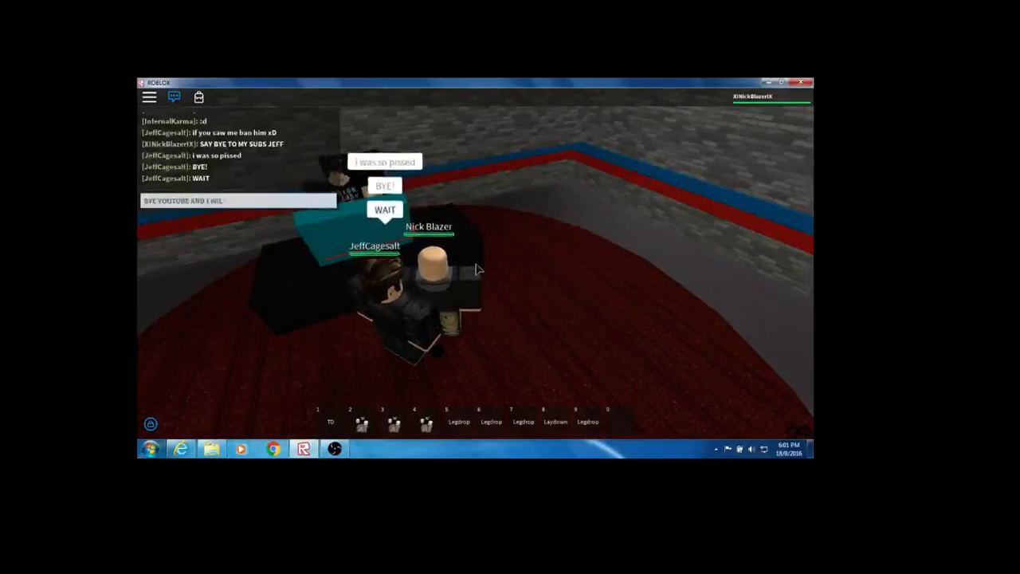